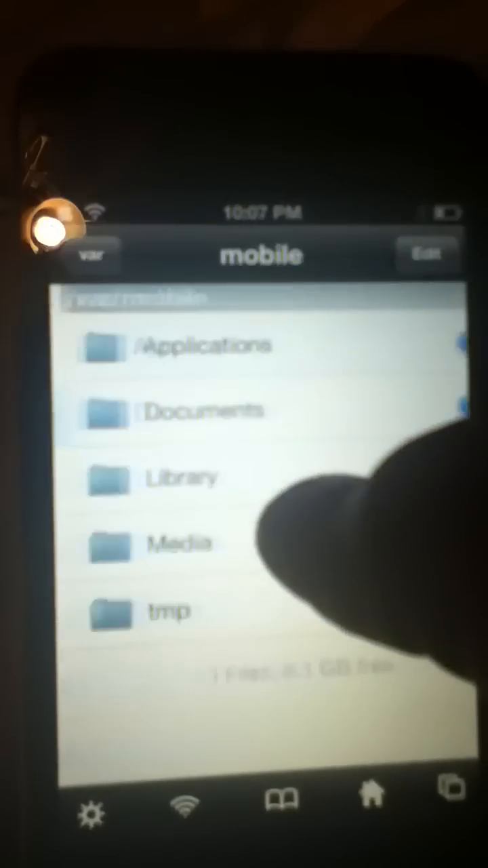
Step: Open /var/mobile/Documents to reveal Downloading, Downloads, FaceSlider and Installous folders
{"action": "left_click", "coordinate": [197, 410]}
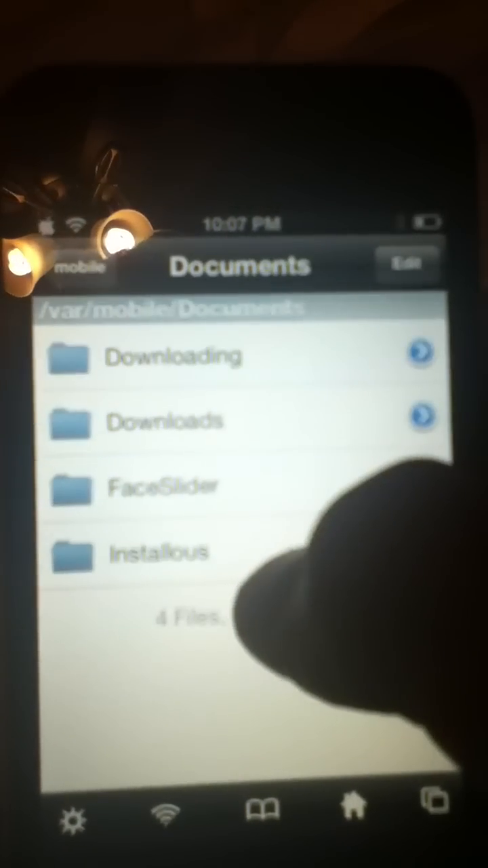
{"action": "left_click", "coordinate": [165, 420]}
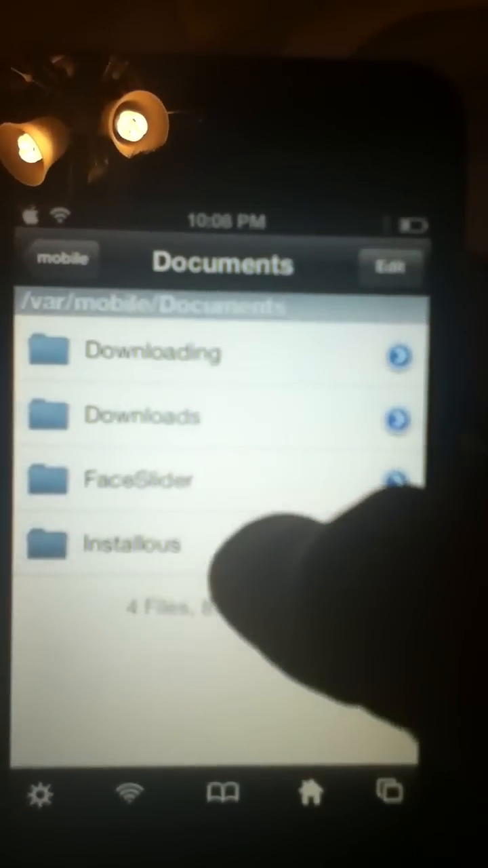
Step: Navigate into Documents/Installous/configDir, ending on Installous Downloads listing Oldify.ipa
{"action": "left_click", "coordinate": [132, 544]}
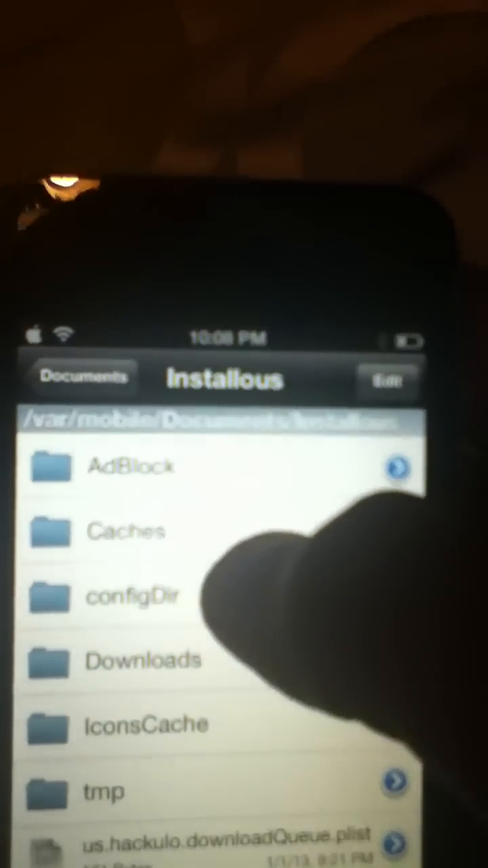
{"action": "left_click", "coordinate": [133, 596]}
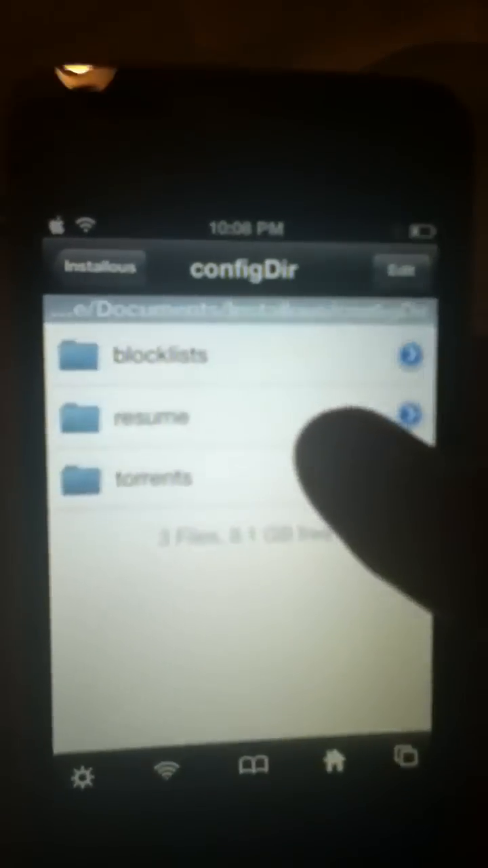
{"action": "left_click", "coordinate": [100, 267]}
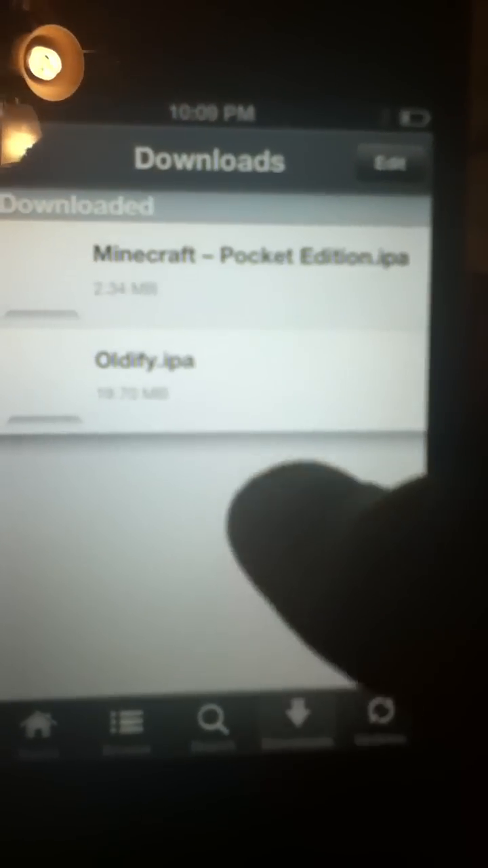
Step: Install the downloaded Oldify.ipa (19.70 MB) from Installous's action sheet
{"action": "left_click", "coordinate": [146, 360]}
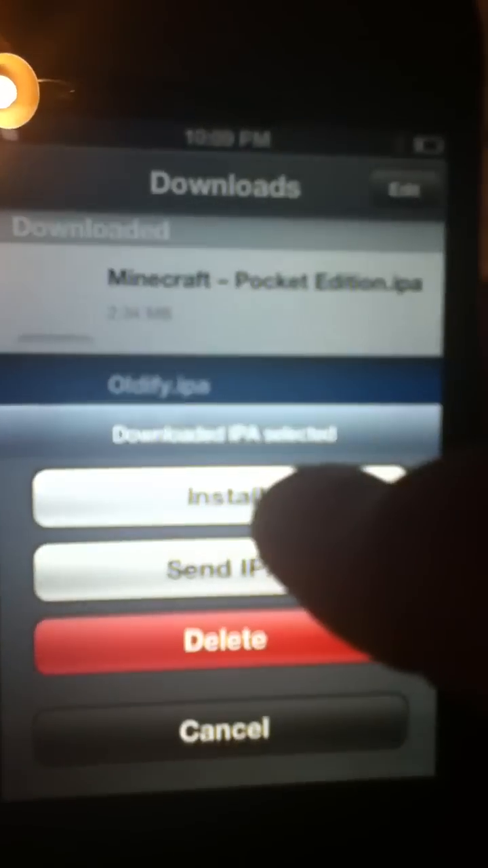
{"action": "left_click", "coordinate": [226, 498]}
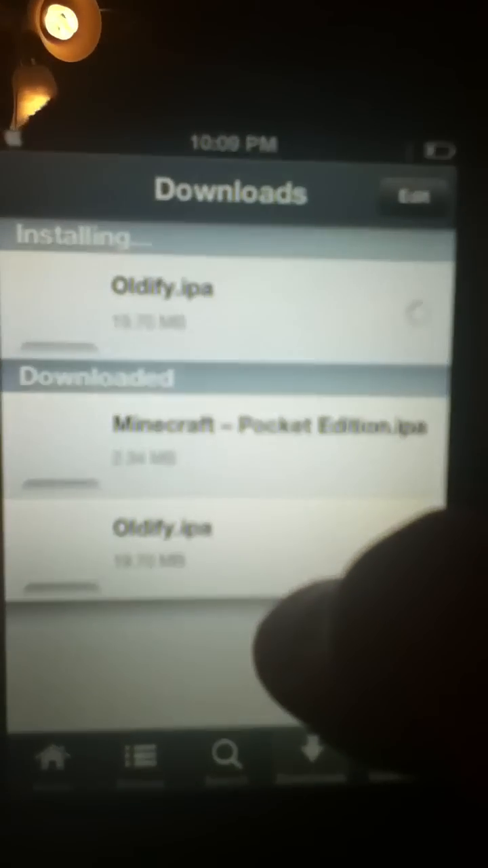